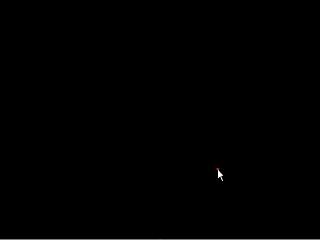
mouse_move(15, 35)
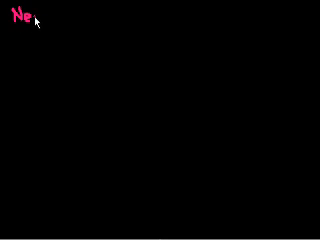
- Write 'wton' in pink to complete the title 'Newtons 3 laws'
type("wtons 3 laws")
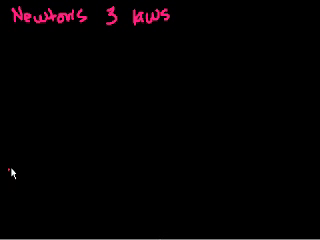
- Handwrite '1. An object @ rest => stay @ rest' and 'in motion => stay' below
left_click(15, 50)
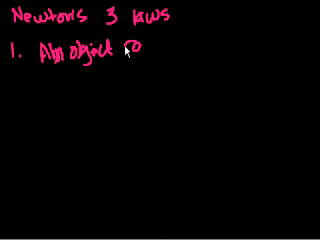
type("@ rest")
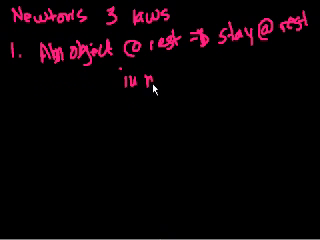
type("motion")
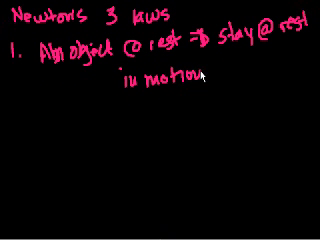
type("=>)")
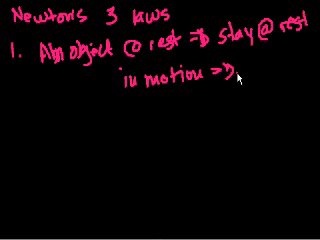
type("st")
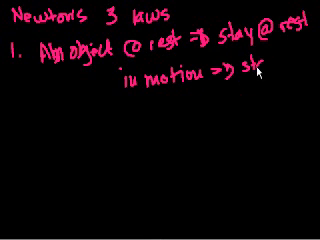
type("stay")
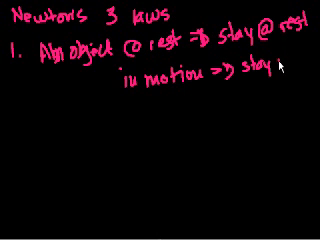
type("in moti")
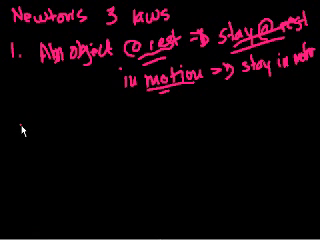
mouse_move(22, 135)
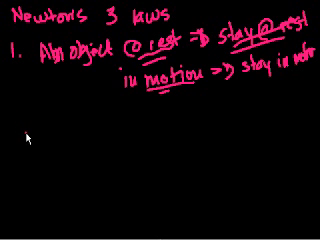